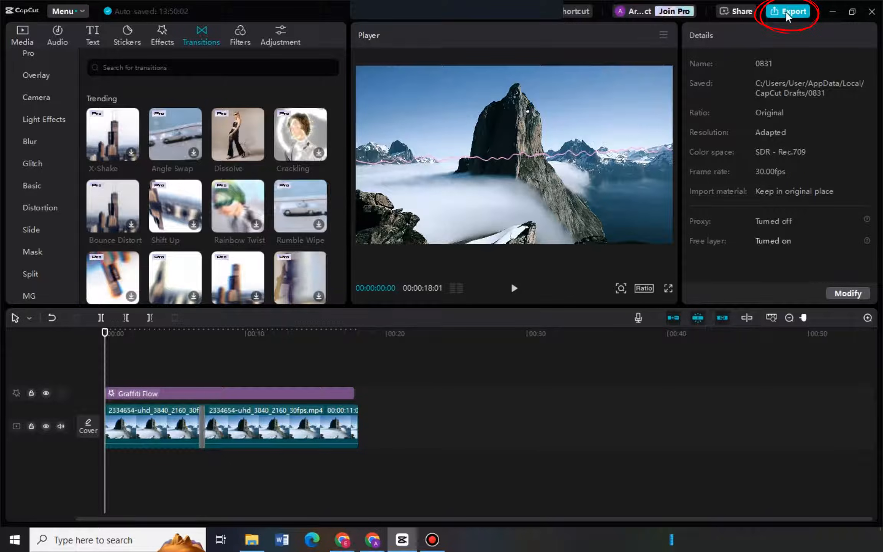
Try exporting, revealing that Graffiti Flow and Dissolve are Pro materials
left_click(788, 11)
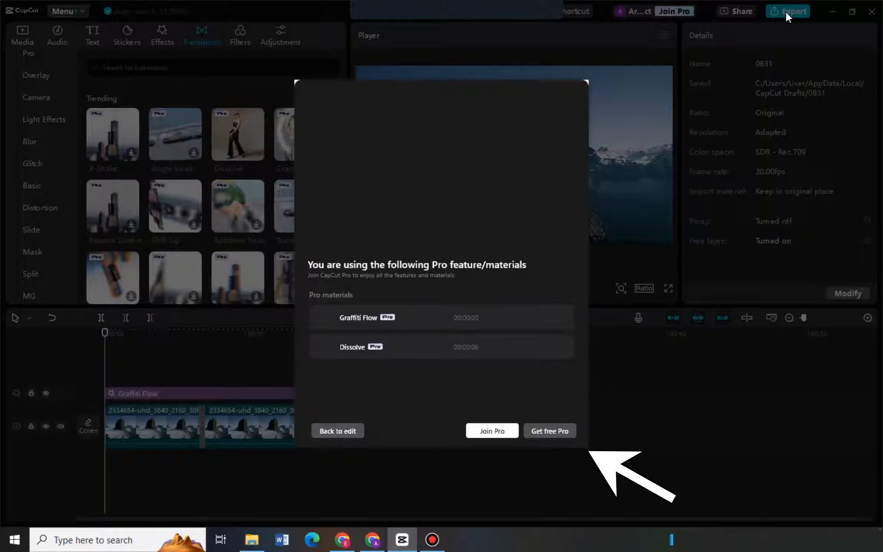
mouse_move(510, 436)
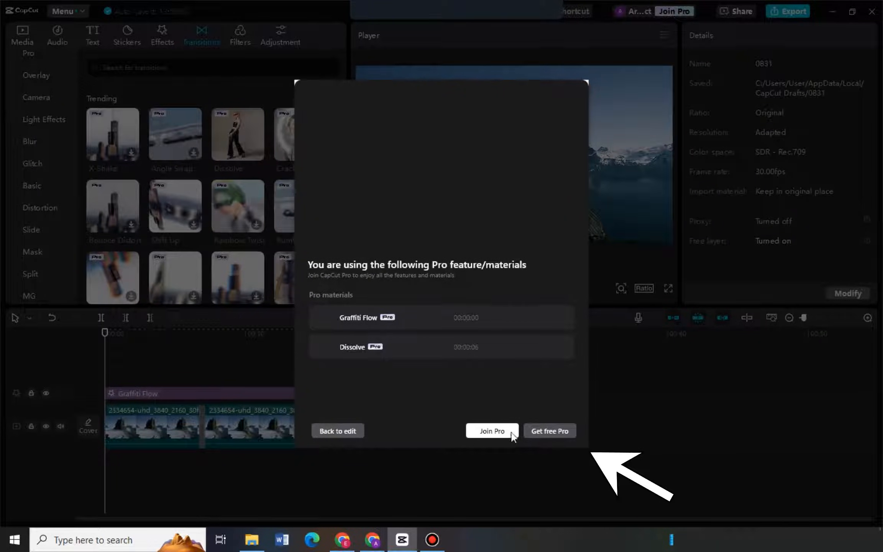
mouse_move(494, 431)
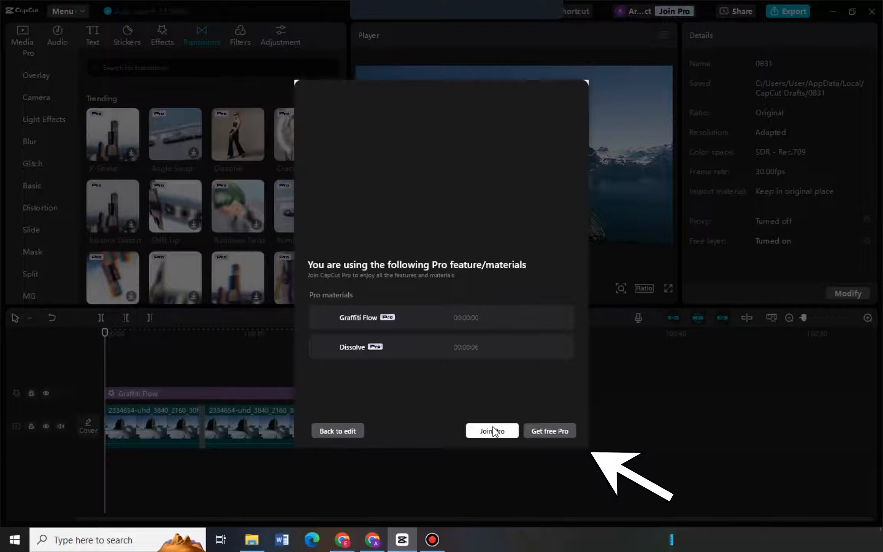
mouse_move(552, 135)
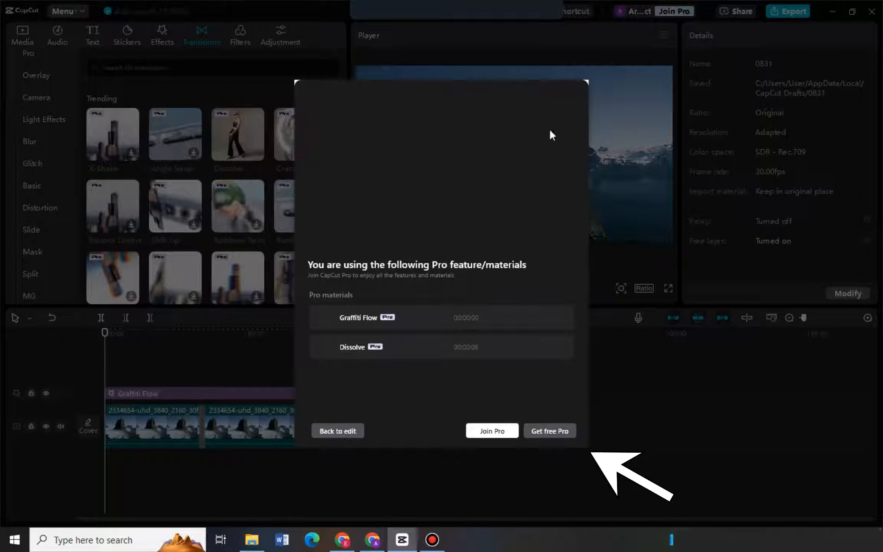
mouse_move(521, 320)
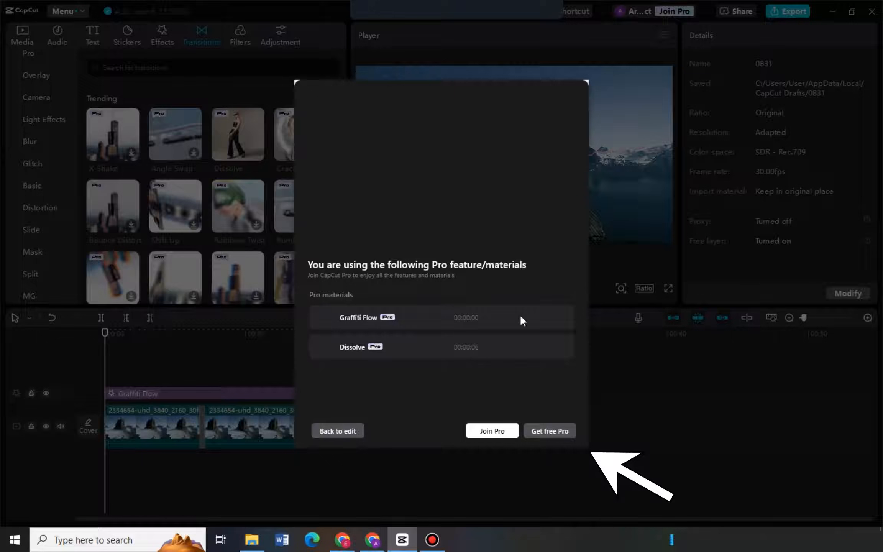
Return to editing and open the Graffiti Flow effect clip's context menu
left_click(337, 430)
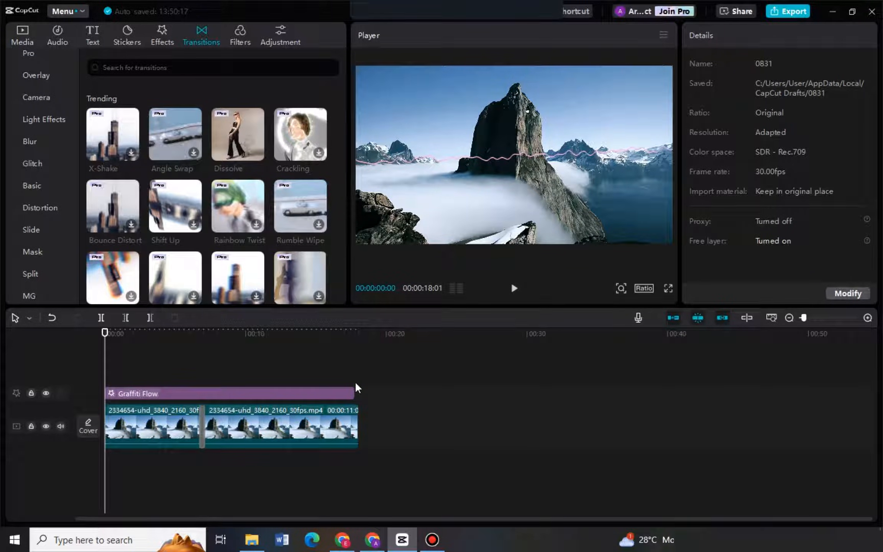
mouse_move(363, 368)
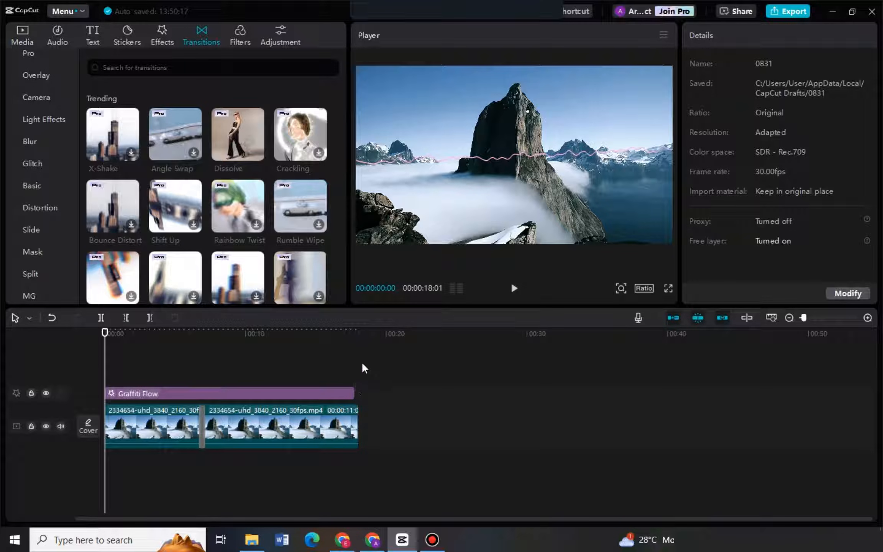
left_click(225, 393)
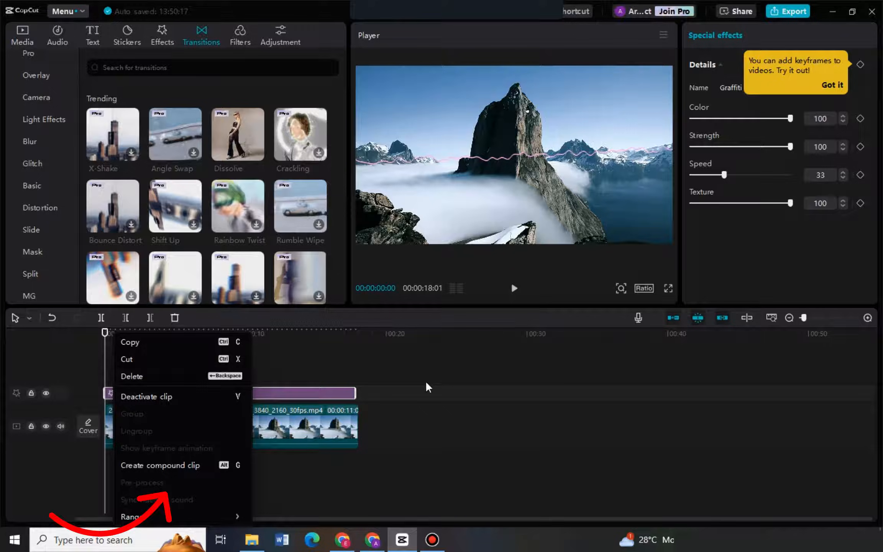
Delete the Graffiti Flow effect and re-attempt export, now flagging only Dissolve
left_click(426, 386)
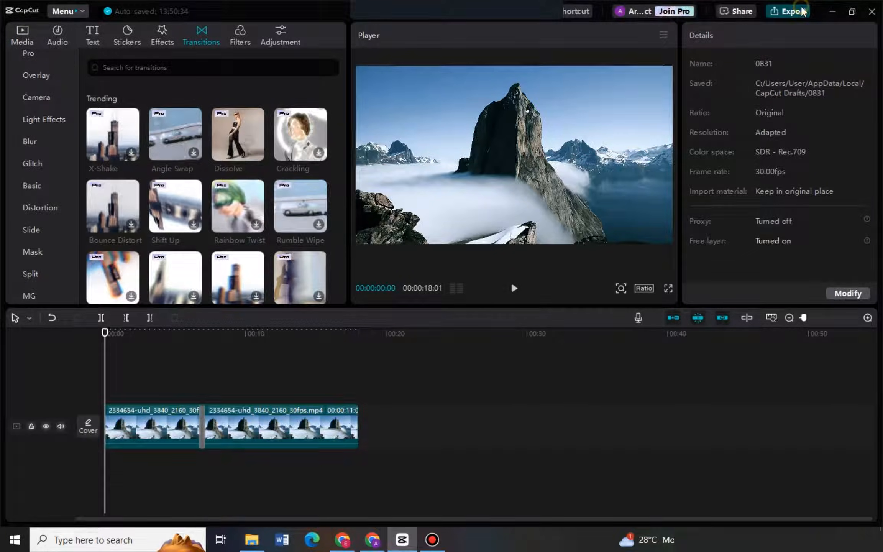
left_click(788, 11)
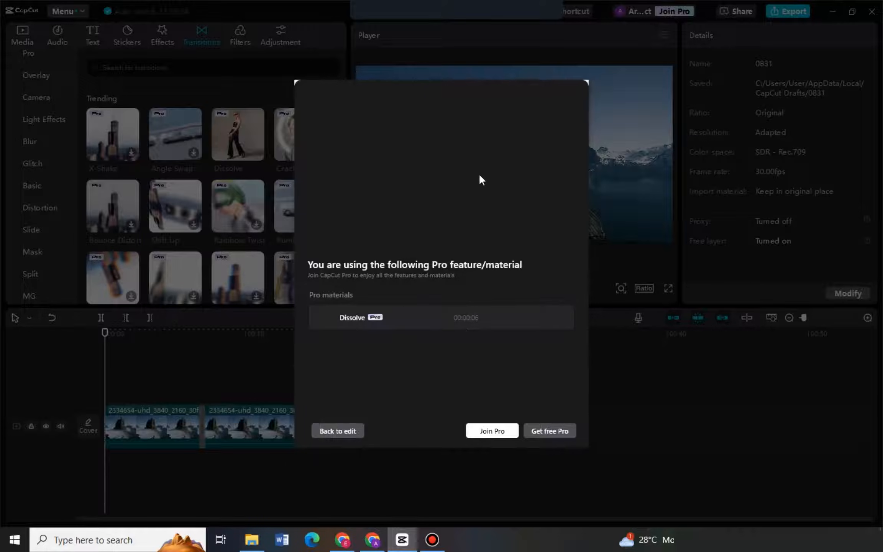
mouse_move(371, 445)
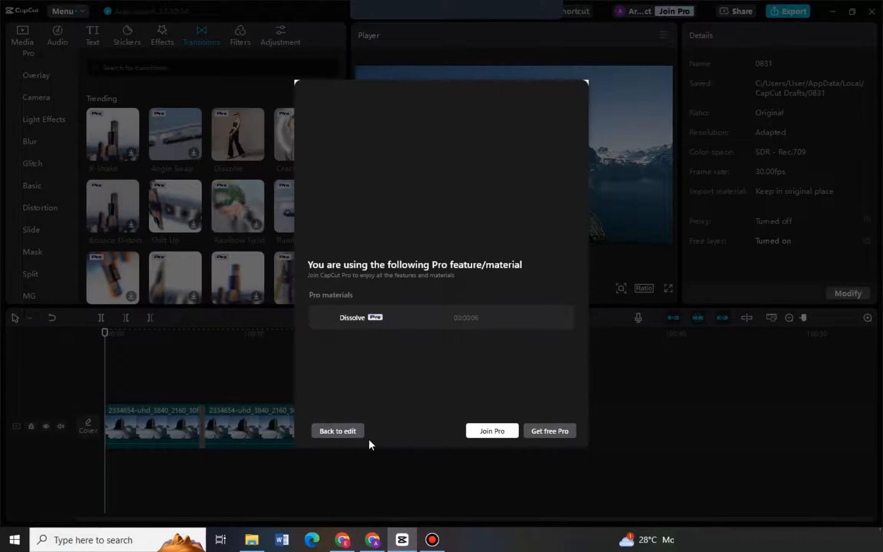
Go back to editing and select the Dissolve transition between the two clips
left_click(337, 431)
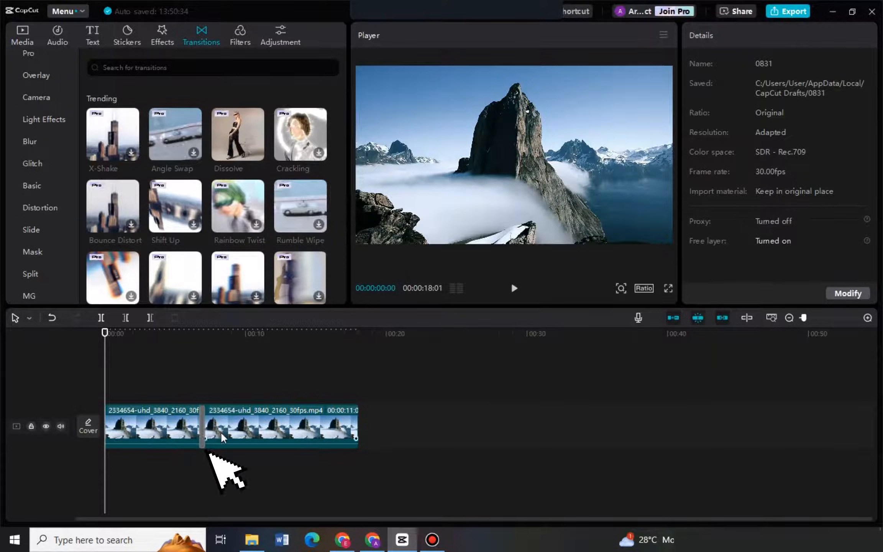
left_click(201, 426)
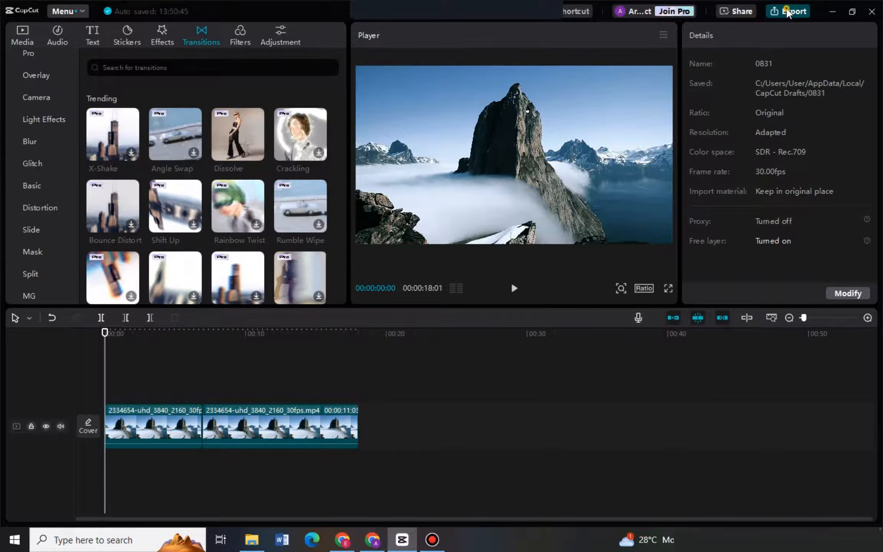
Open the Export dialog with no Pro warning and leave Export audio unticked
left_click(793, 11)
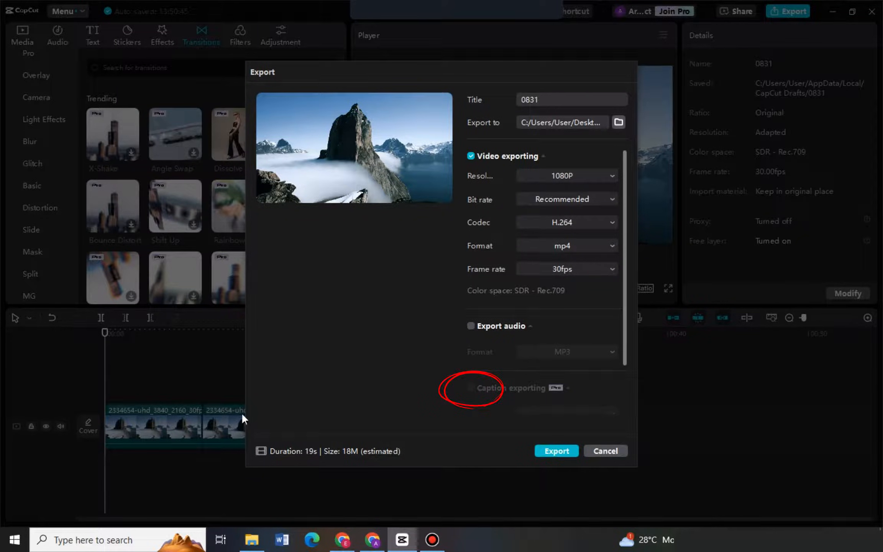
mouse_move(589, 429)
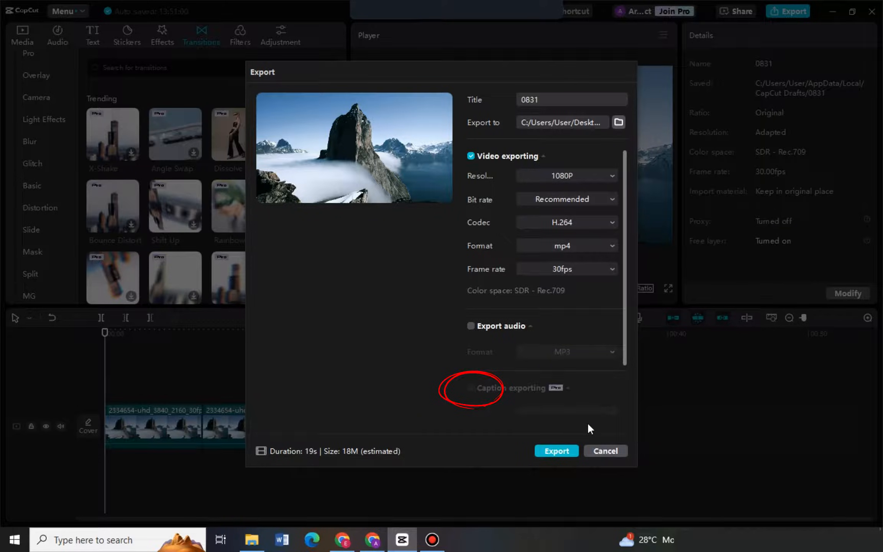
scroll("down", 3)
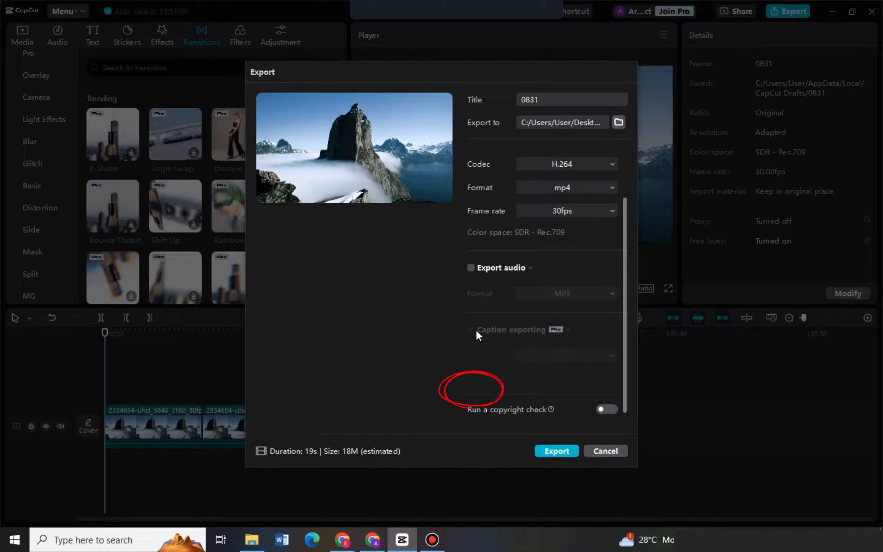
left_click(471, 268)
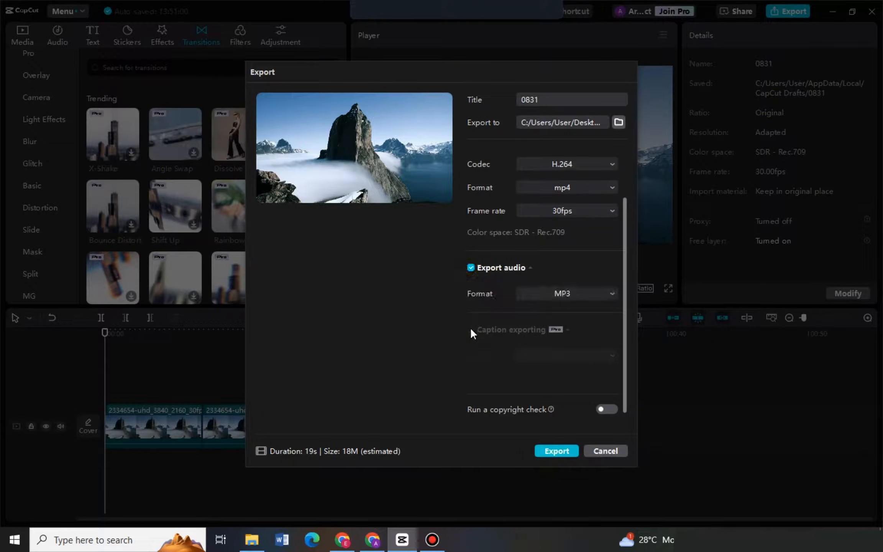
left_click(472, 267)
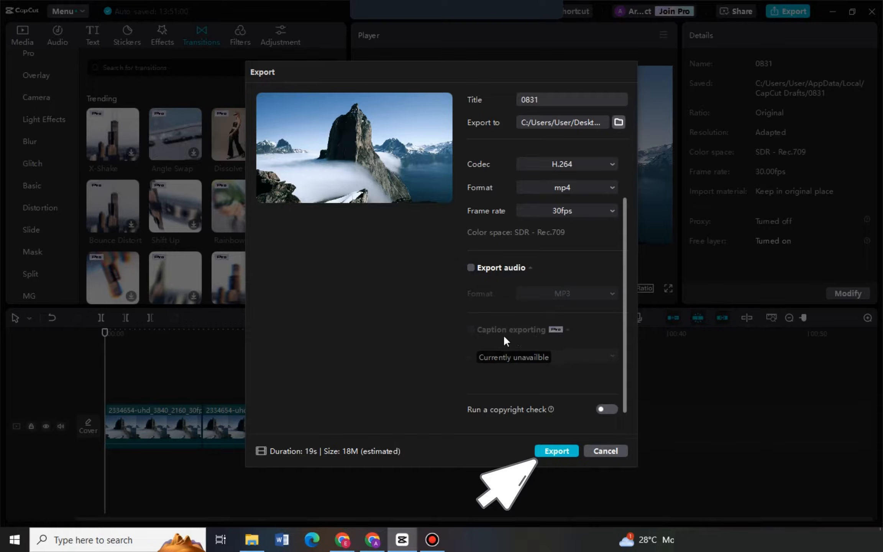
mouse_move(505, 342)
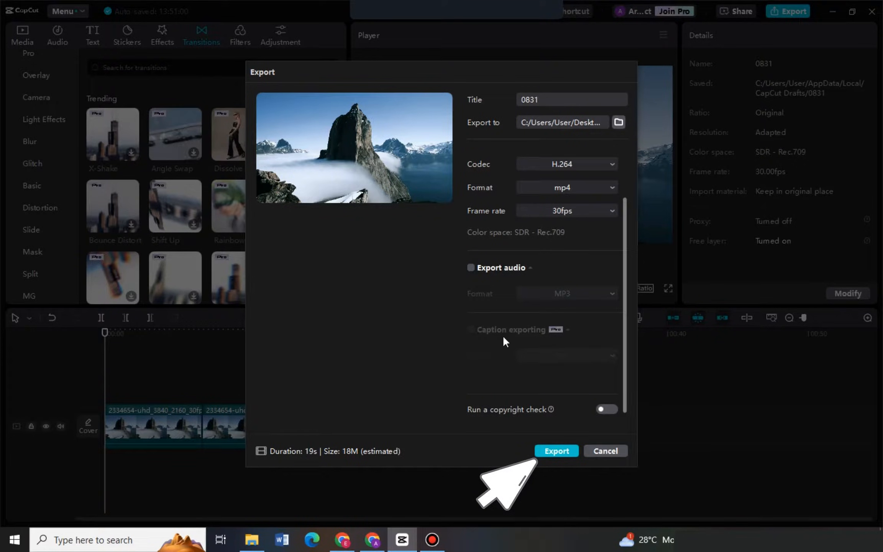
mouse_move(536, 350)
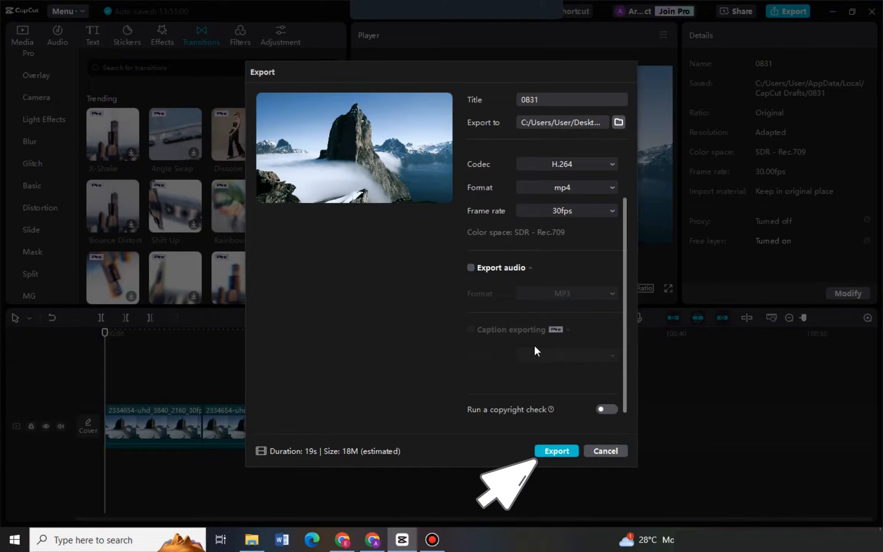
mouse_move(471, 330)
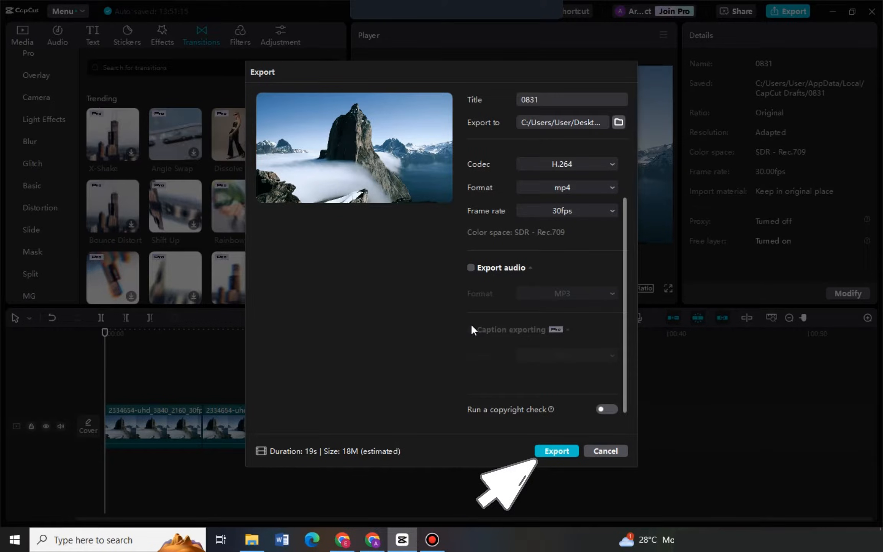
mouse_move(551, 460)
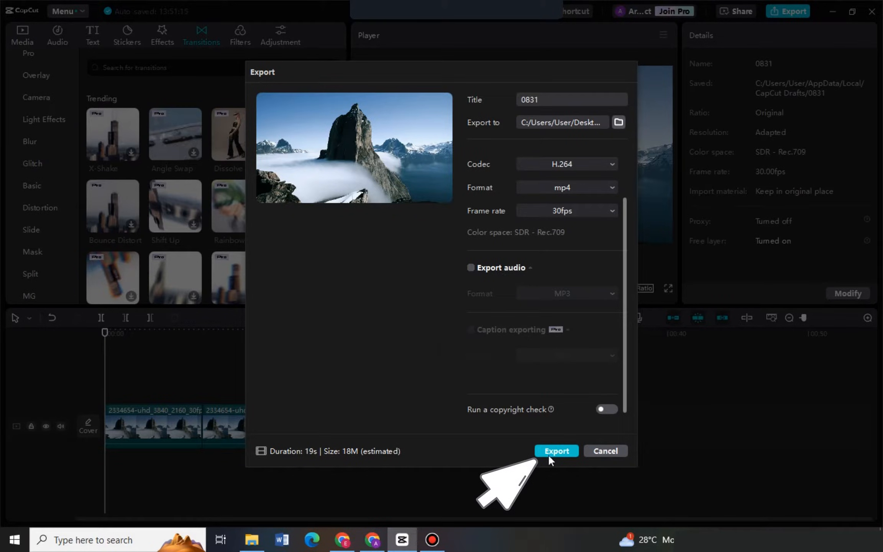
mouse_move(538, 447)
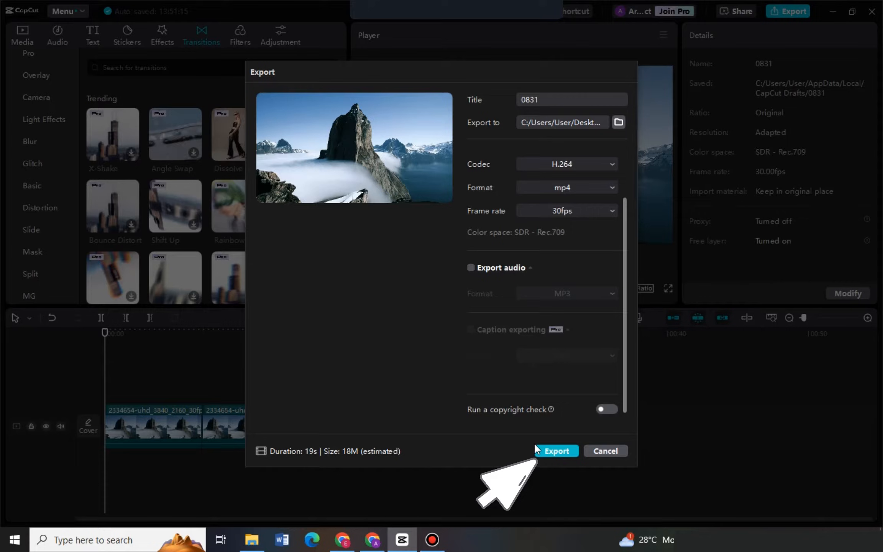